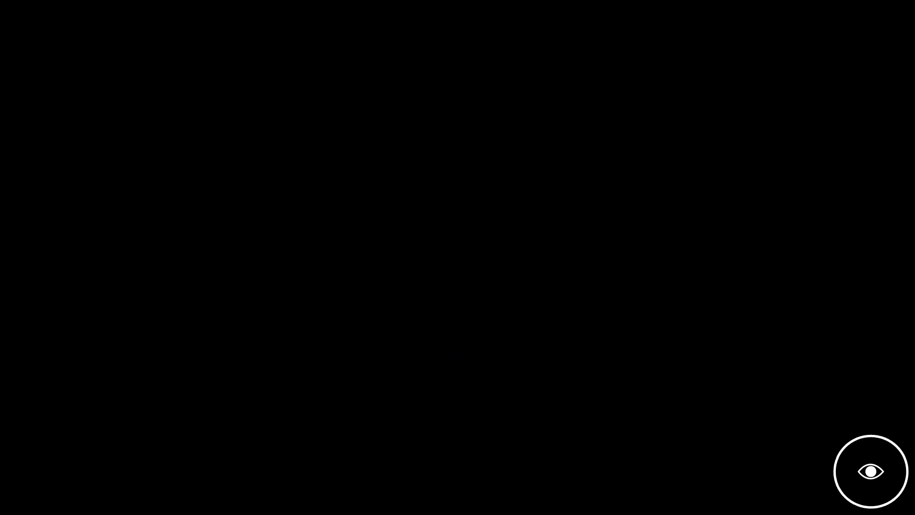
pyautogui.click(872, 472)
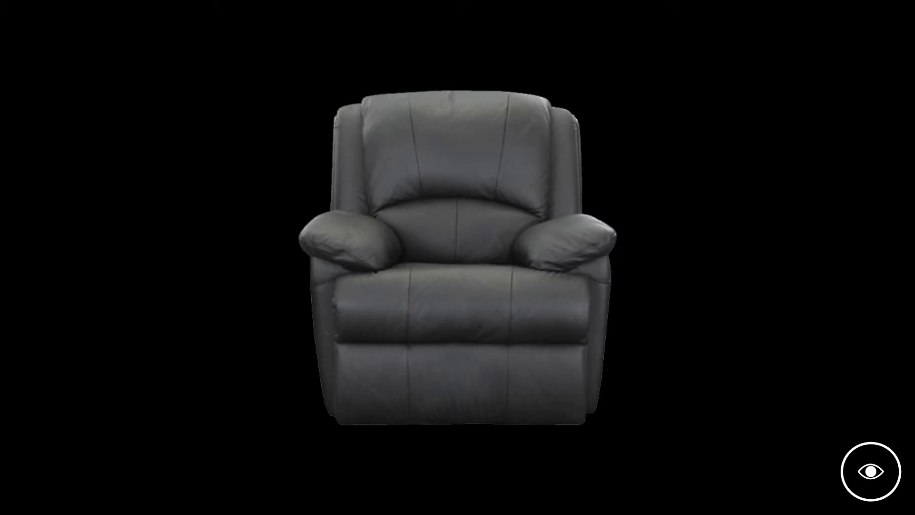
pyautogui.click(872, 472)
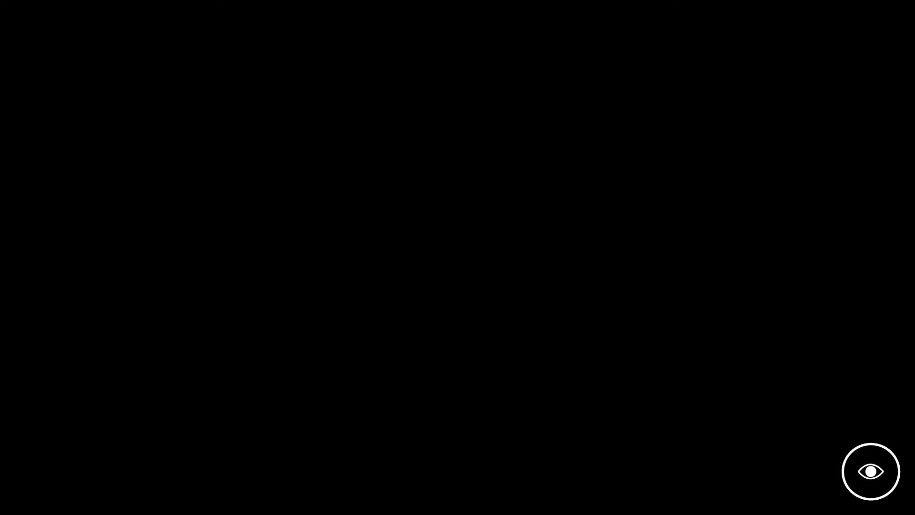
pyautogui.click(871, 471)
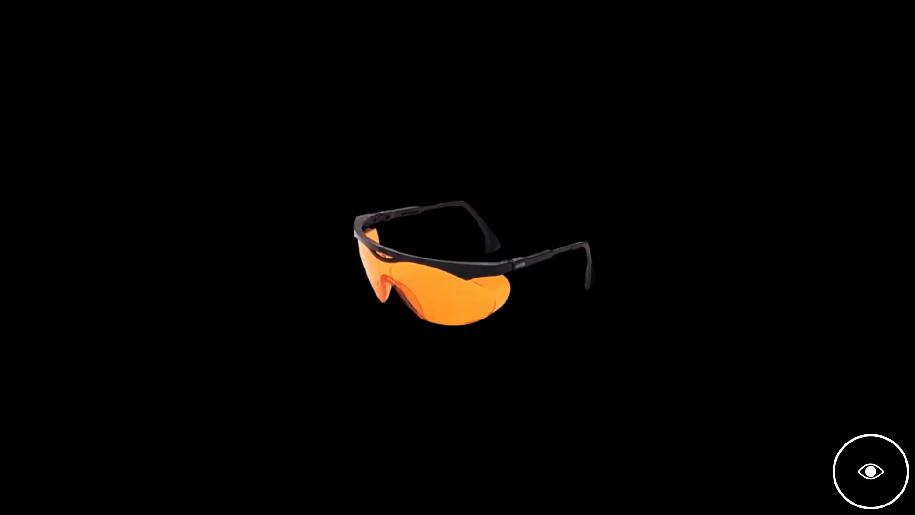